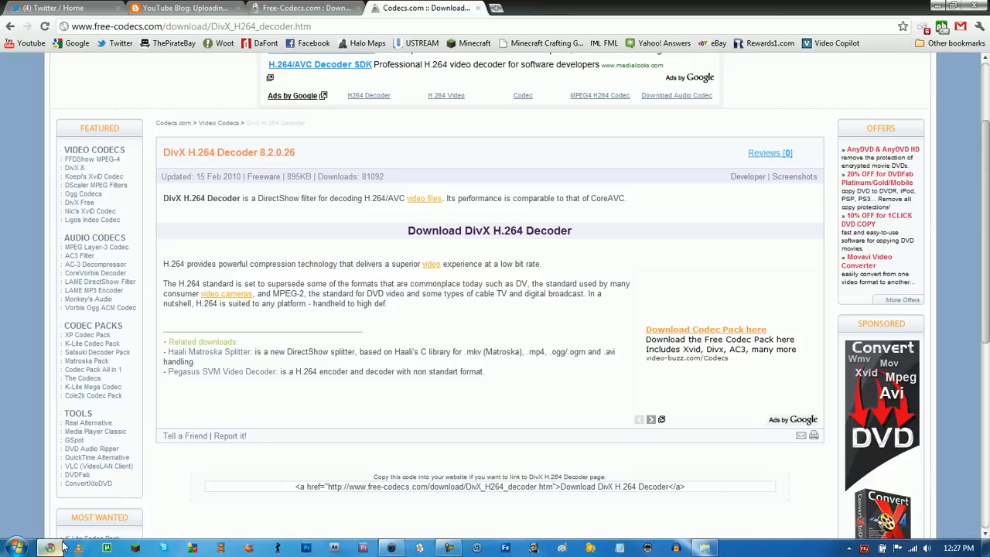
mouse_move(240, 400)
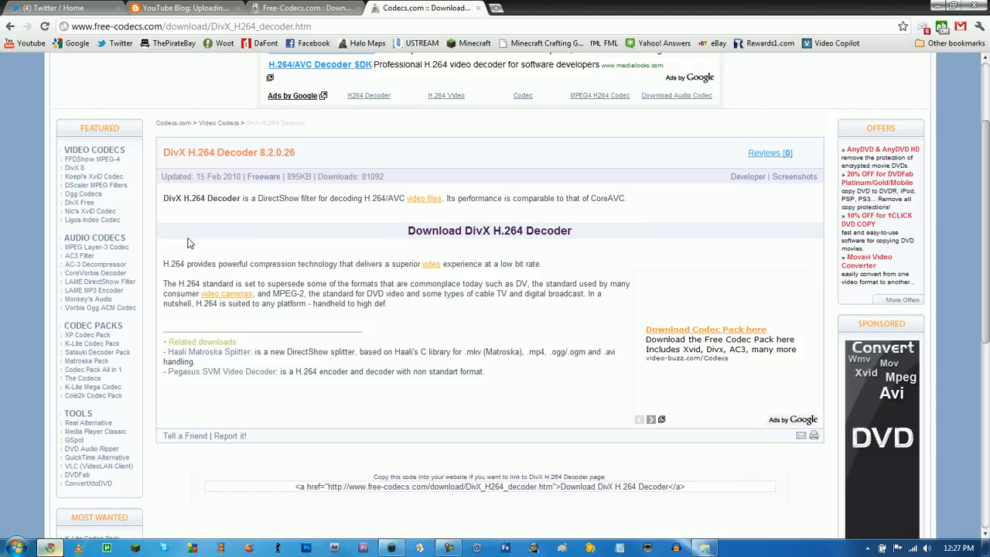
mouse_move(225, 231)
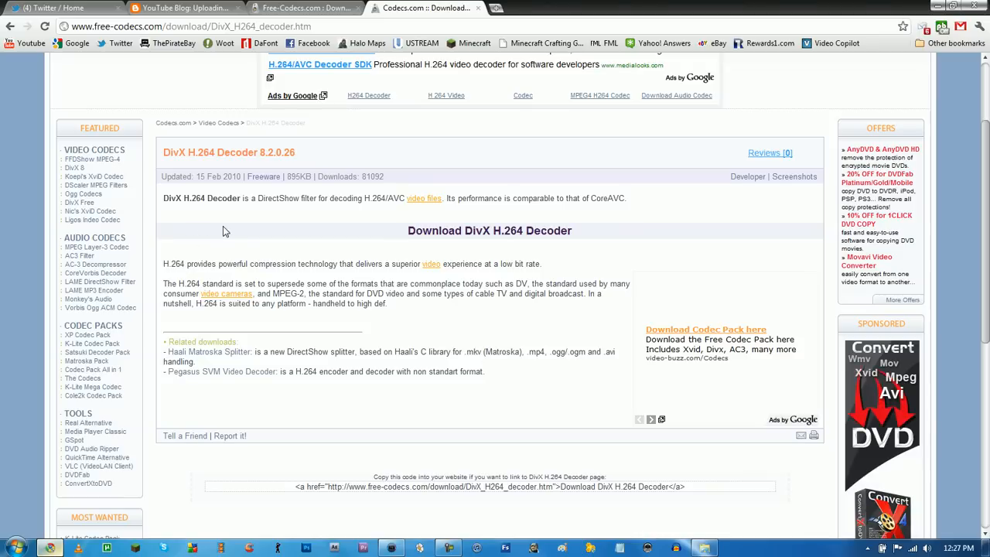
mouse_move(424, 257)
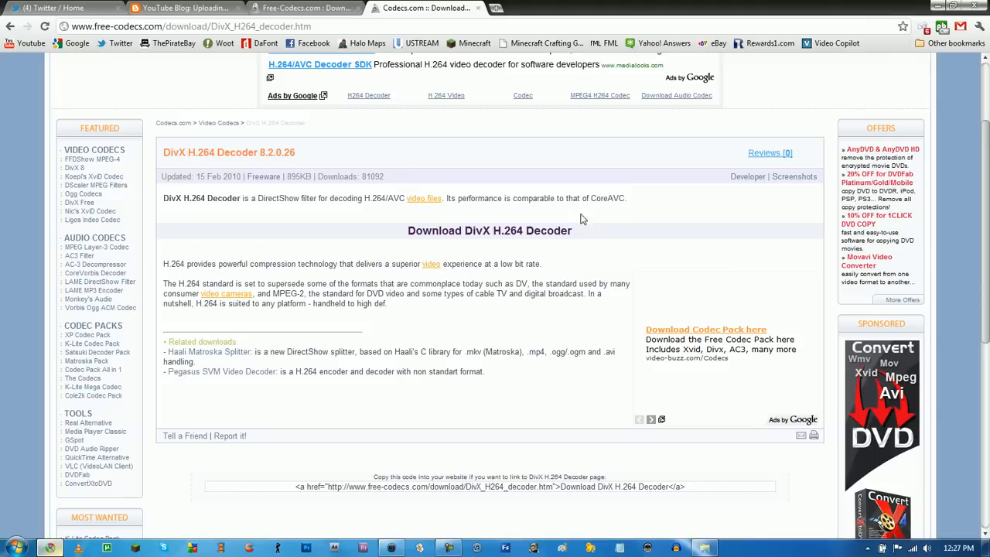
mouse_move(509, 229)
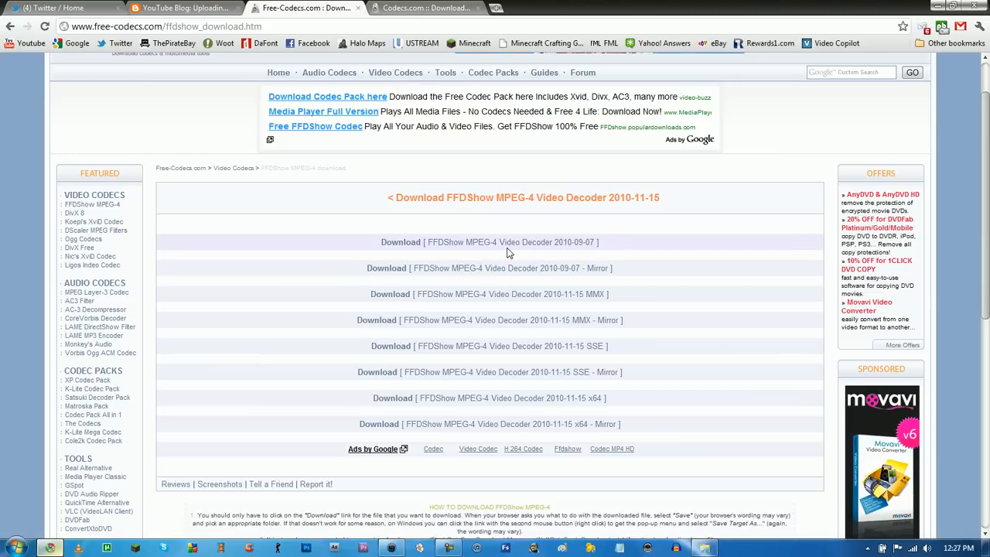
mouse_move(575, 371)
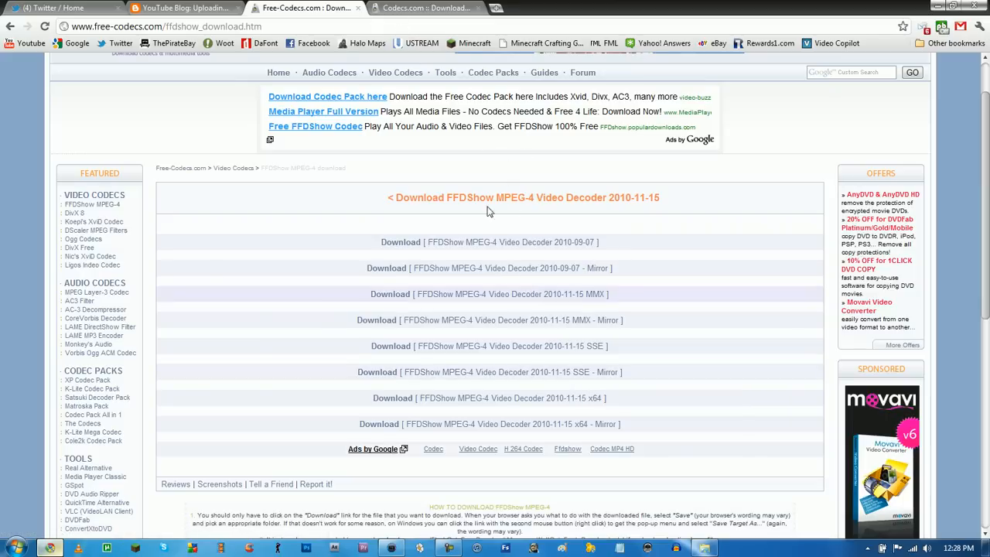
Scroll down the Free-Codecs FFDShow page to the SSE build download link and instructions
scroll(down, 3)
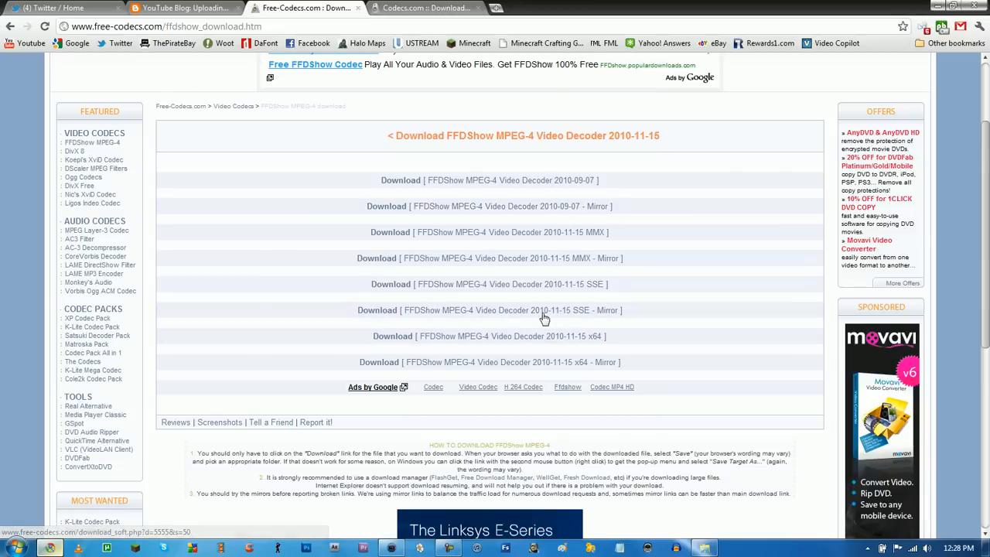
mouse_move(561, 276)
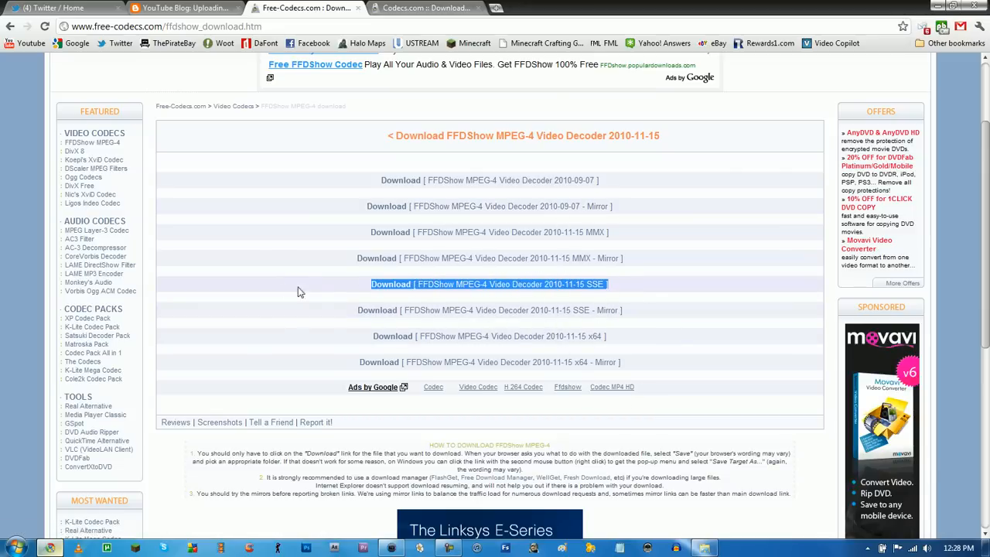
mouse_move(628, 291)
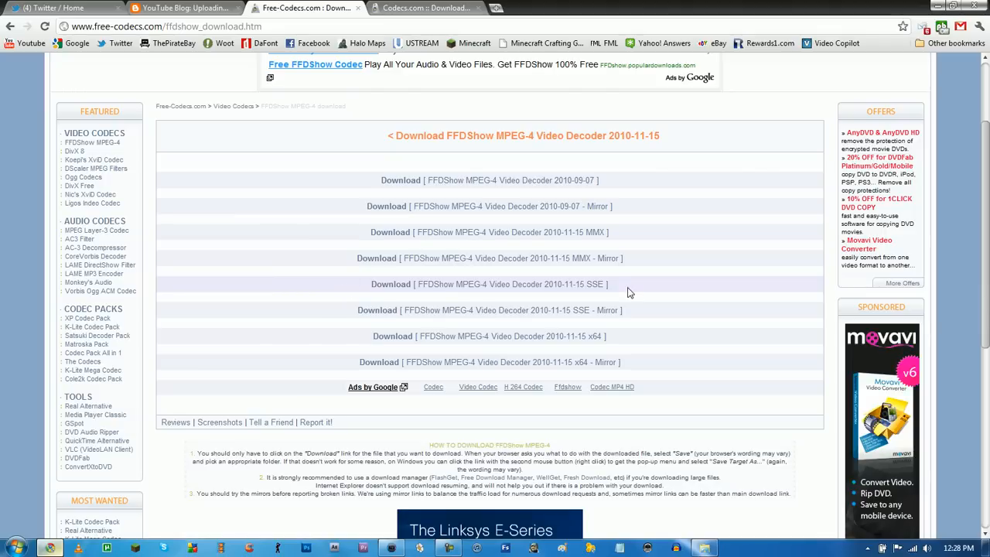
mouse_move(626, 344)
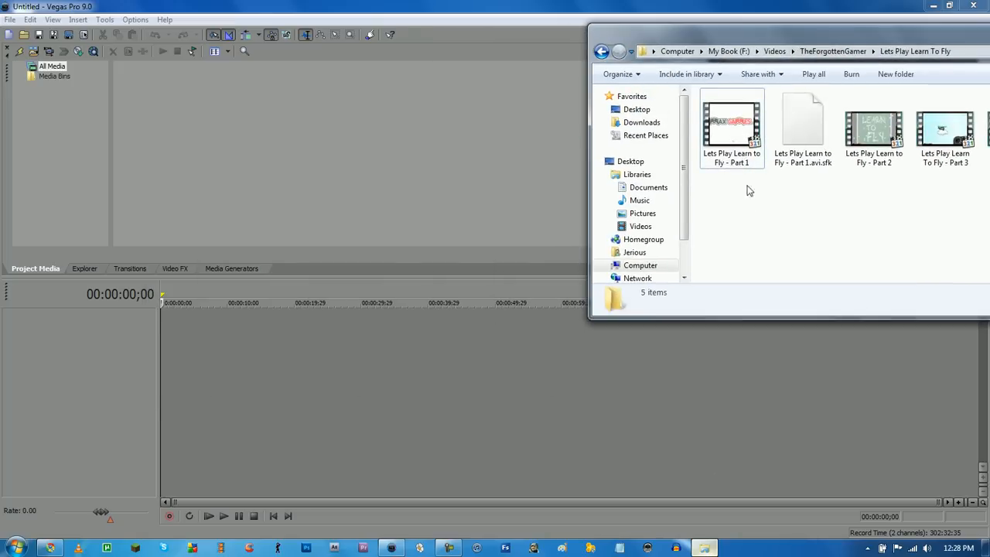
mouse_move(733, 172)
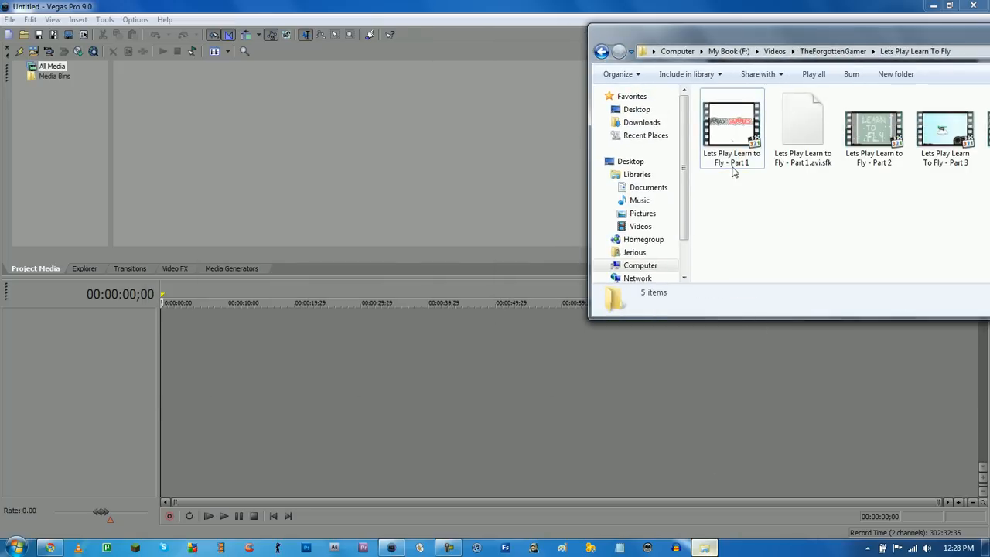
Select the Part 1 video in the Lets Play Learn To fly folder to show its details
click(730, 127)
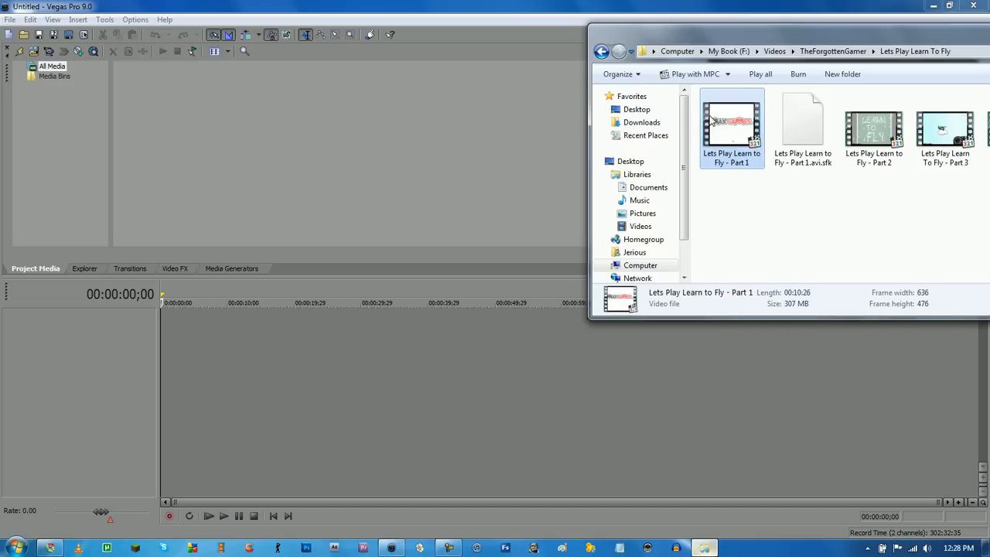
mouse_move(798, 397)
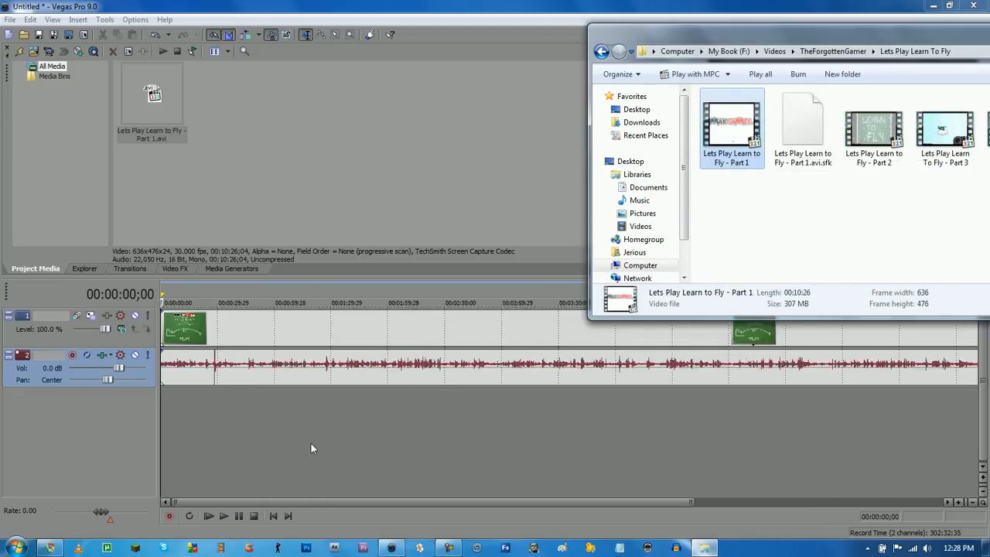
Drop the Part 1 AVI clip onto the Vegas timeline, creating video and audio tracks
click(208, 517)
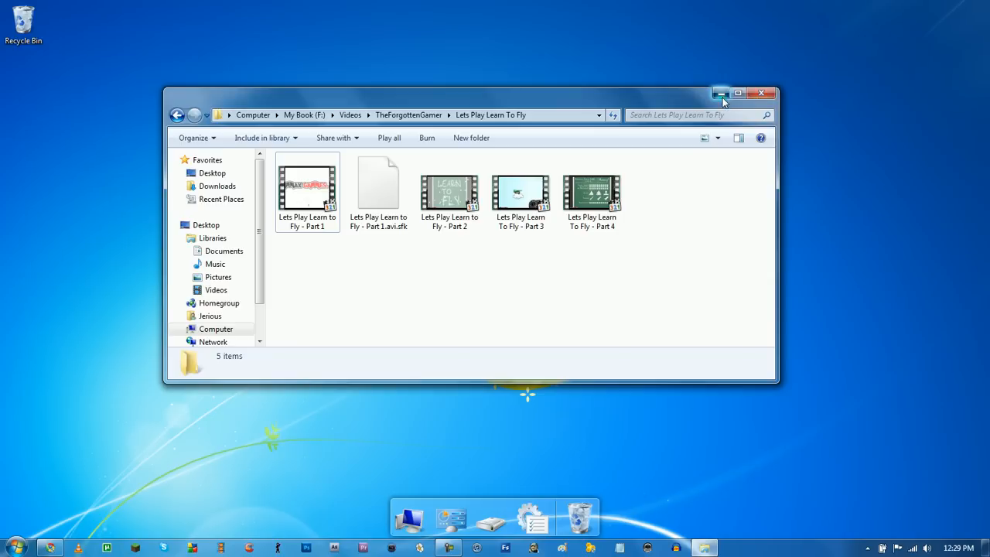
Minimize the Lets Play Learn To fly folder window to reveal the desktop
click(721, 93)
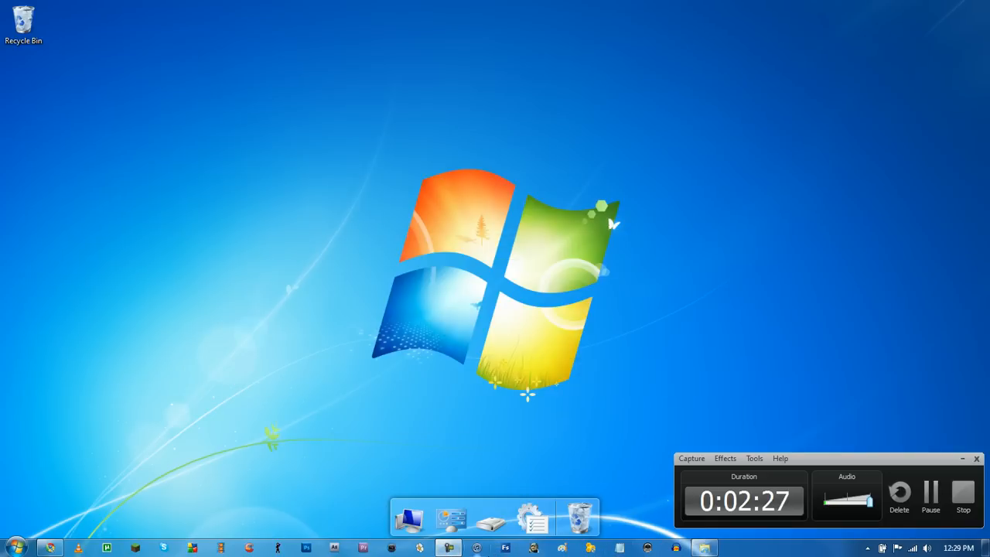
mouse_move(715, 357)
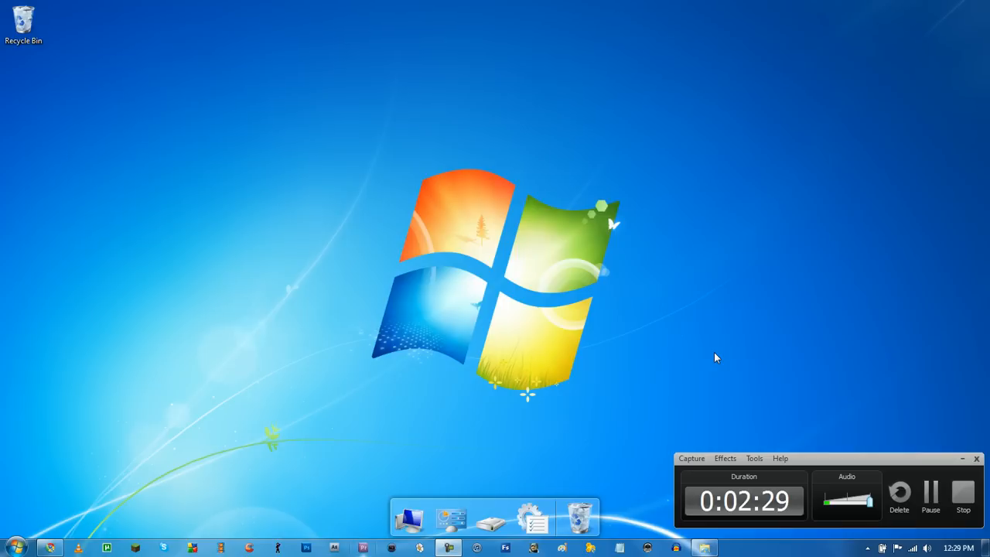